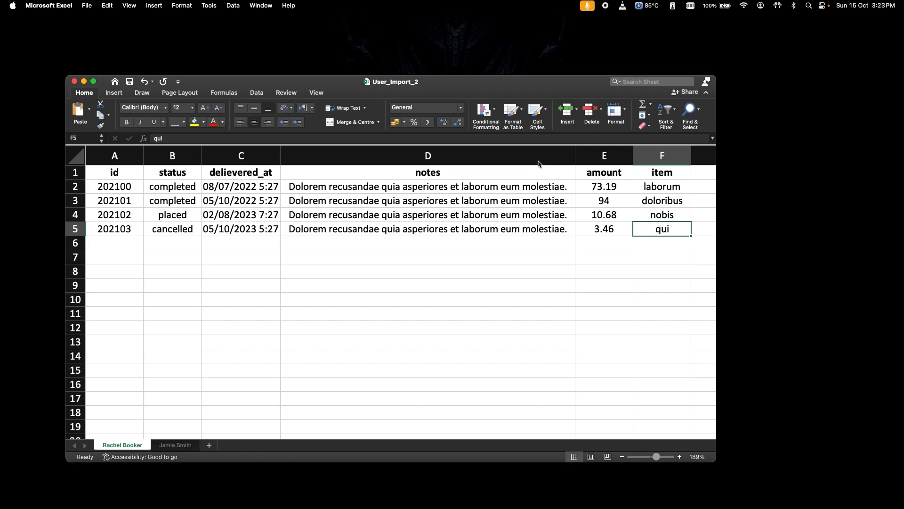
# Review both order sheets of the workbook, then generate UserOrdersImport with php artisan make:import.
pyautogui.click(661, 171)
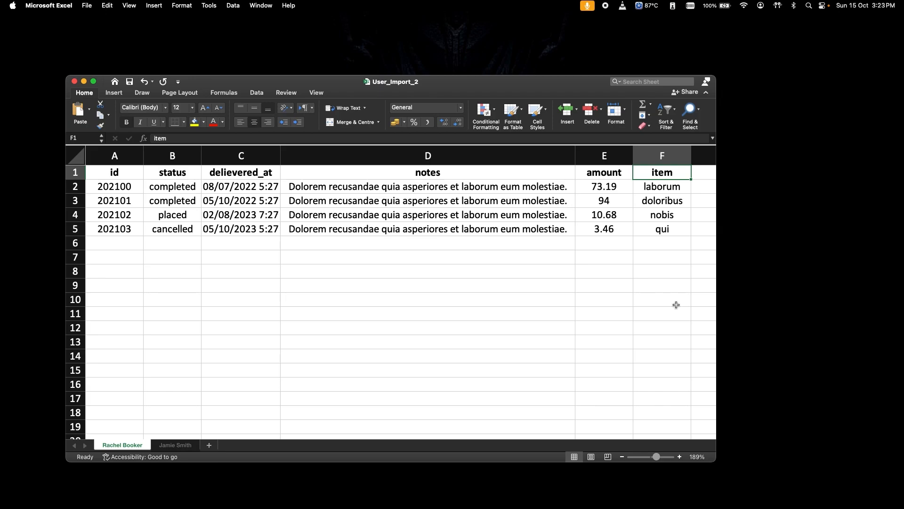
pyautogui.click(175, 444)
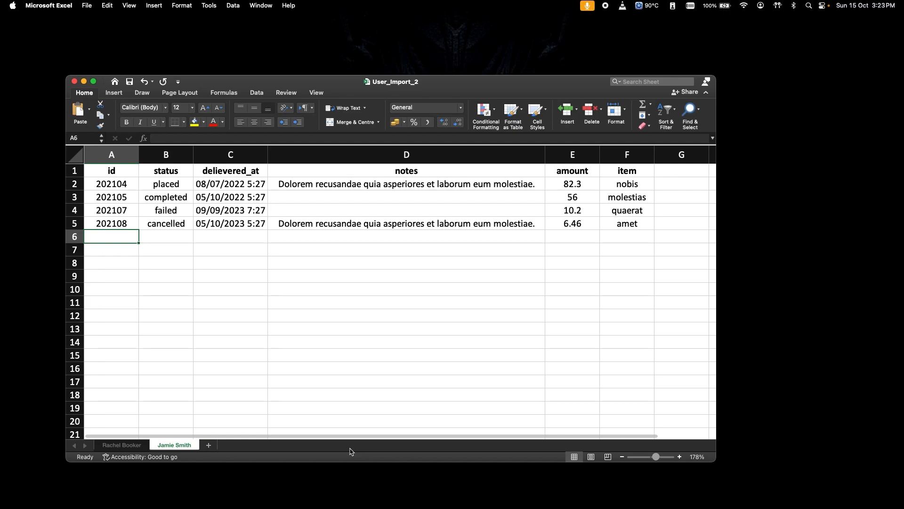
pyautogui.click(122, 444)
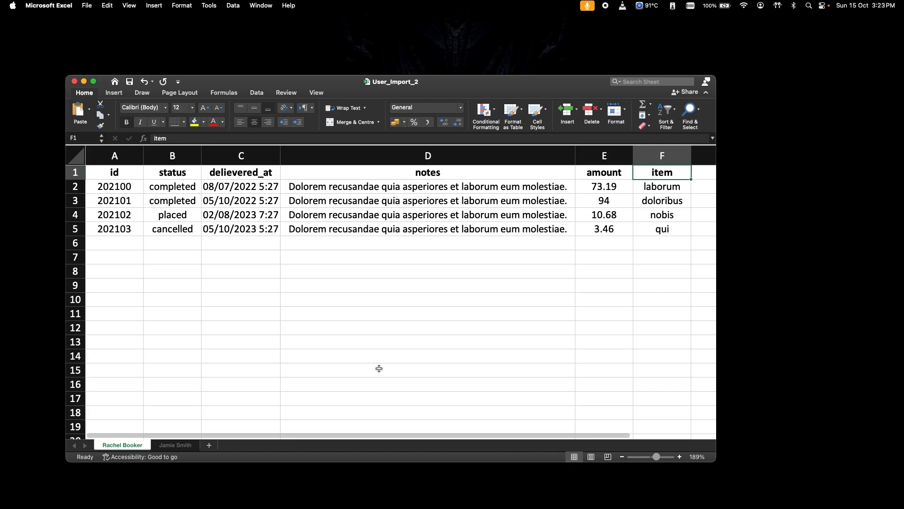
pyautogui.moveTo(325, 89)
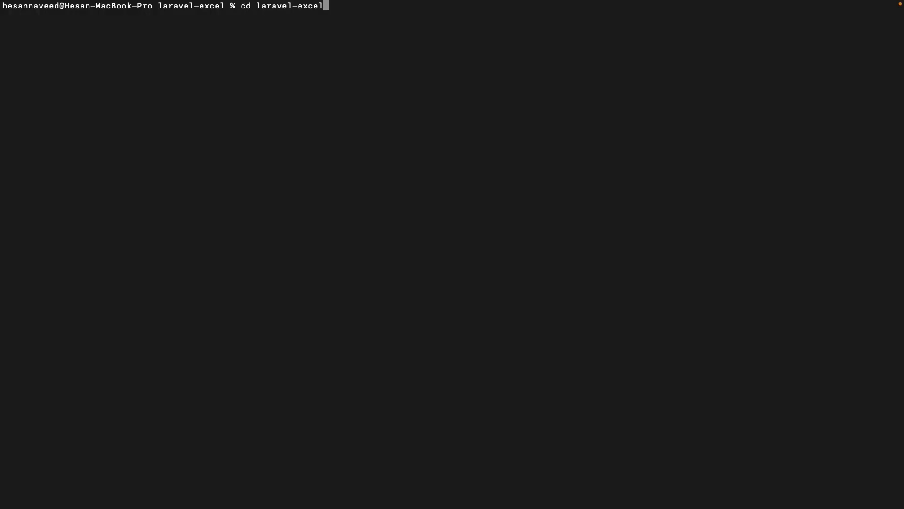
pyautogui.write('php artisan make:import UserOrdersImport')
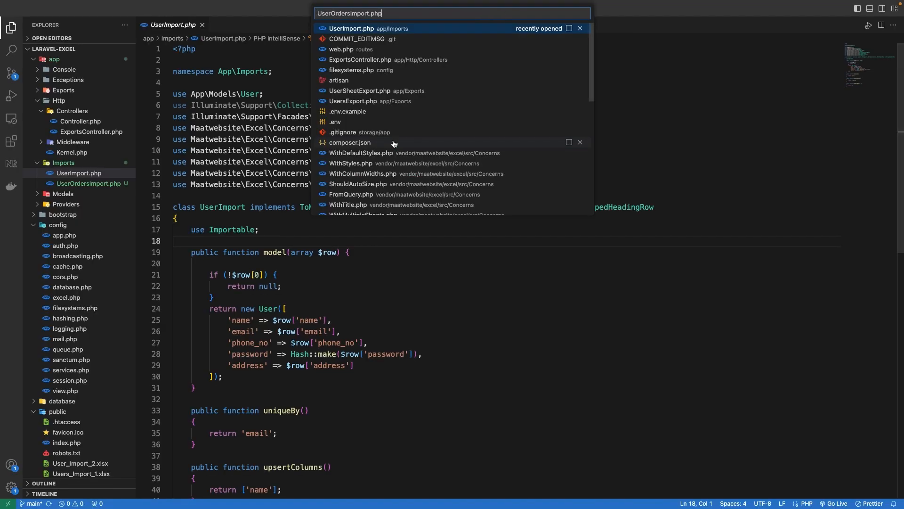
# Make UserOrdersImport implement WithMultipleSheets with a sheets() method returning an empty array.
pyautogui.press('Enter')
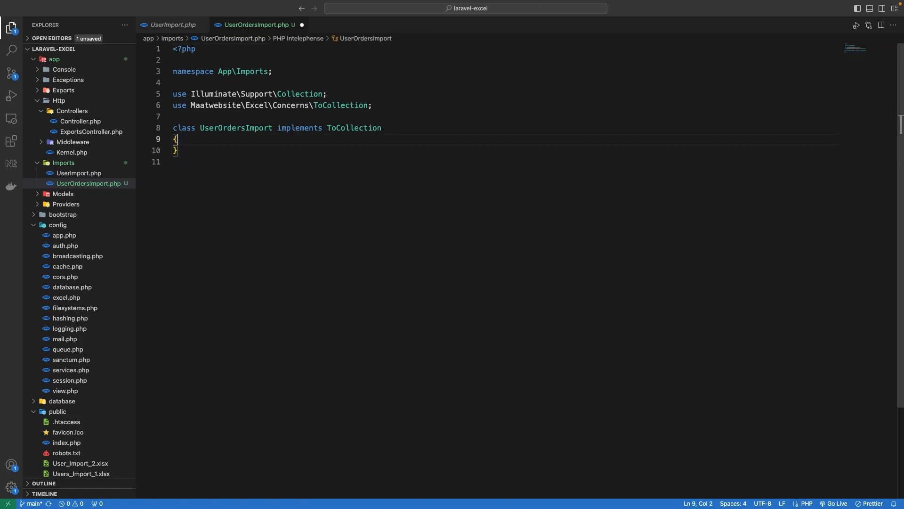
pyautogui.write('WithMultipleSheets')
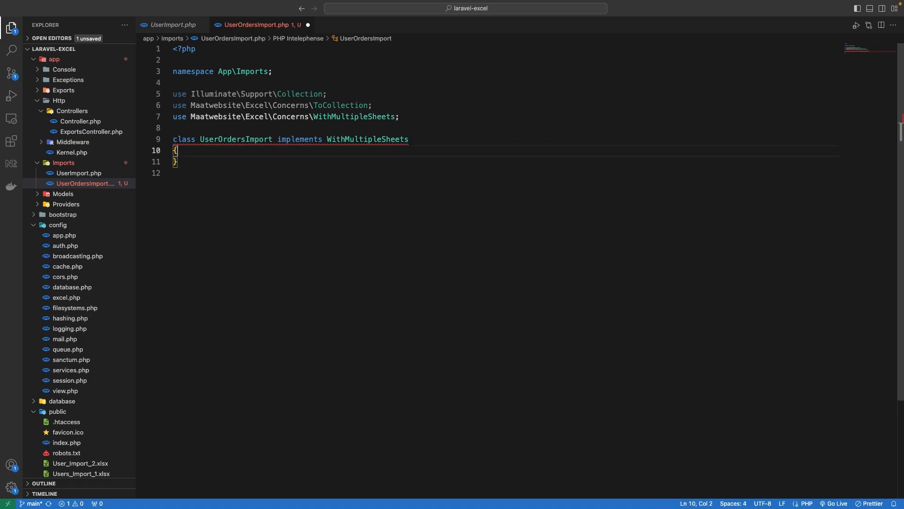
pyautogui.write('public')
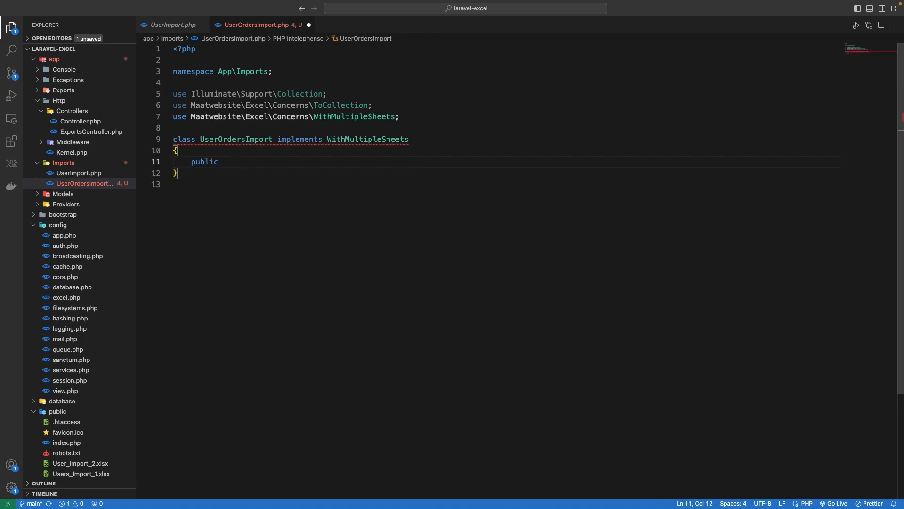
pyautogui.write('function FunctionName() : Returntype {')
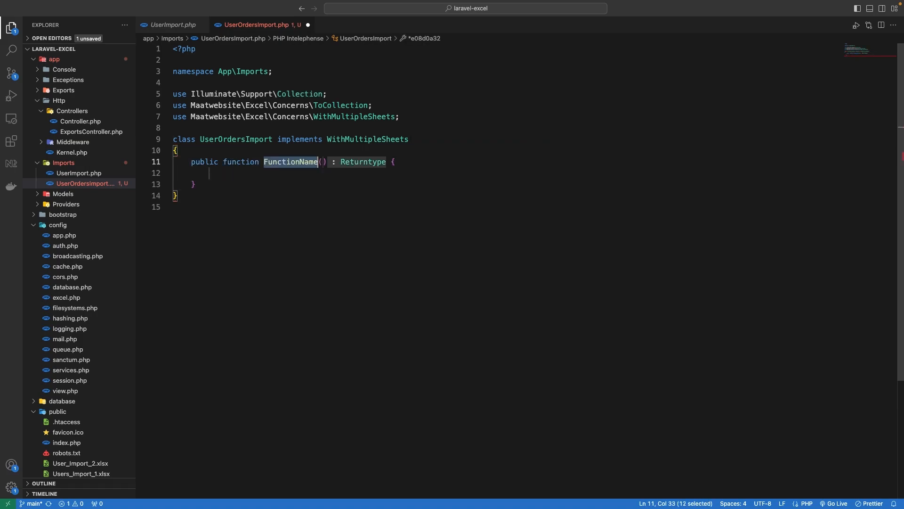
pyautogui.write('sheets() {')
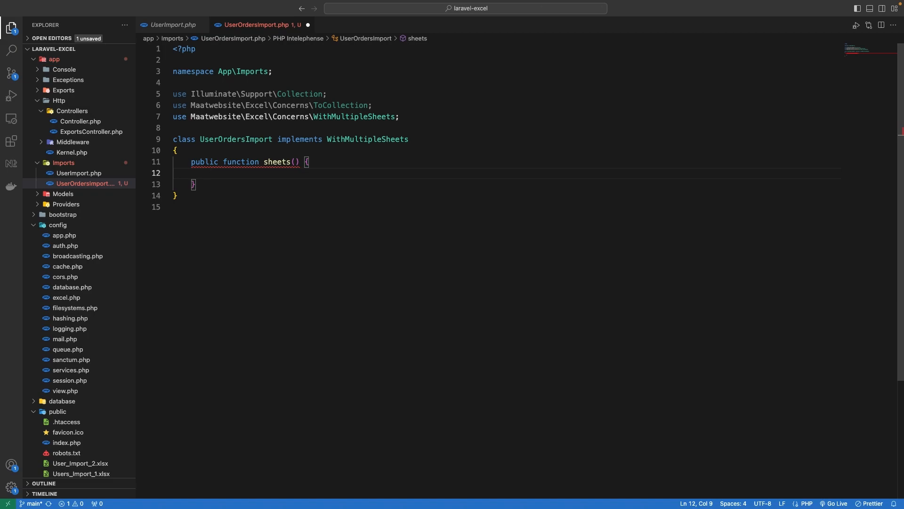
pyautogui.write('return [')
pyautogui.write('];')
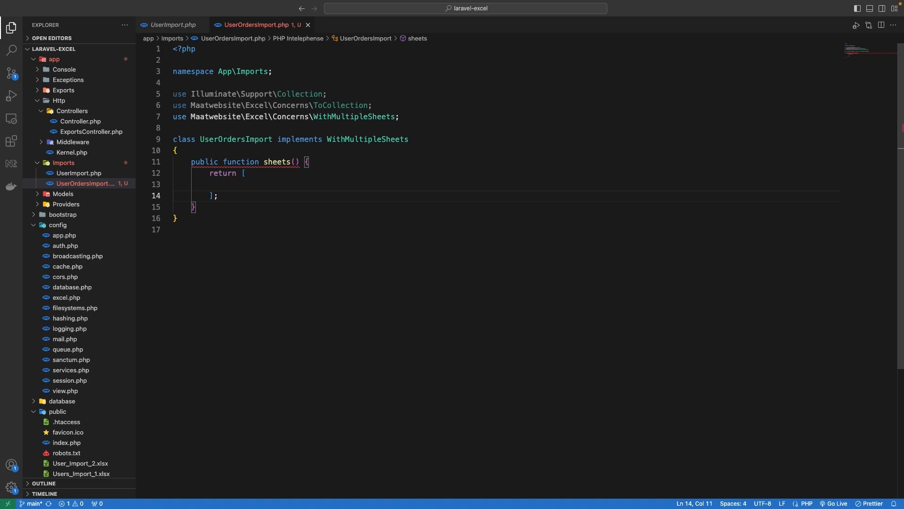
pyautogui.click(218, 195)
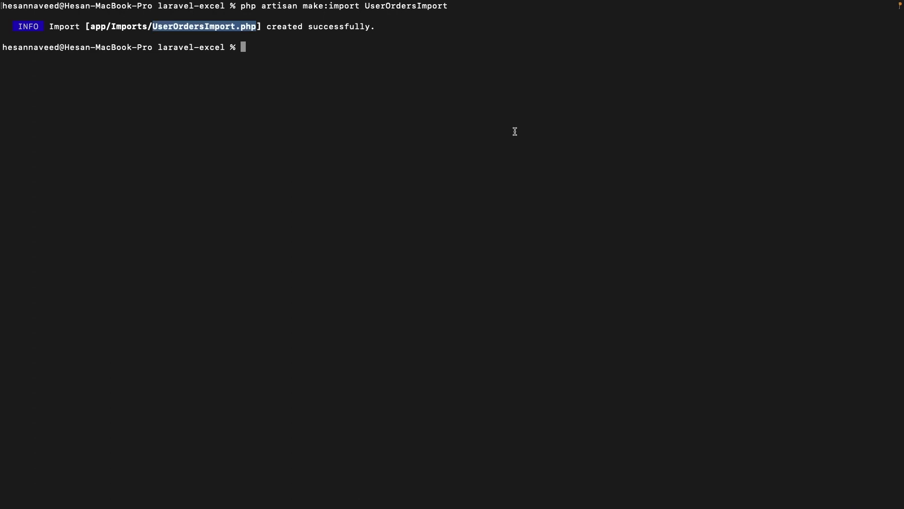
# Generate the OrdersImport class with php artisan make:import OrdersImport.
pyautogui.write('php artisan make:import OrdersImport')
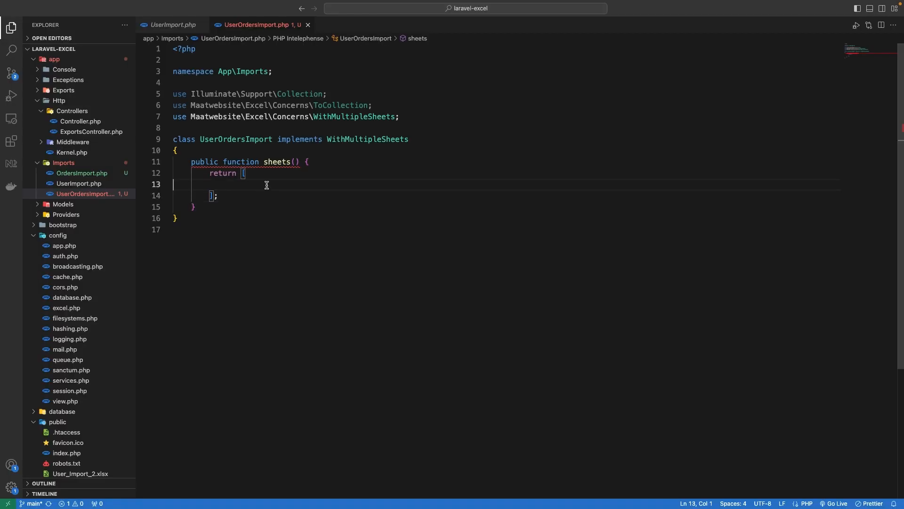
# Start a new OrdersImport entry inside the array returned by sheets().
pyautogui.write('new')
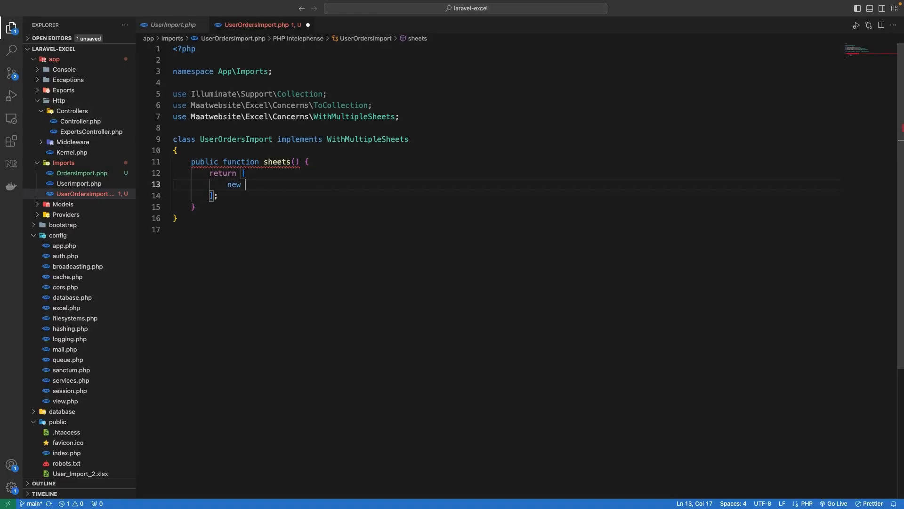
pyautogui.write('OrderI')
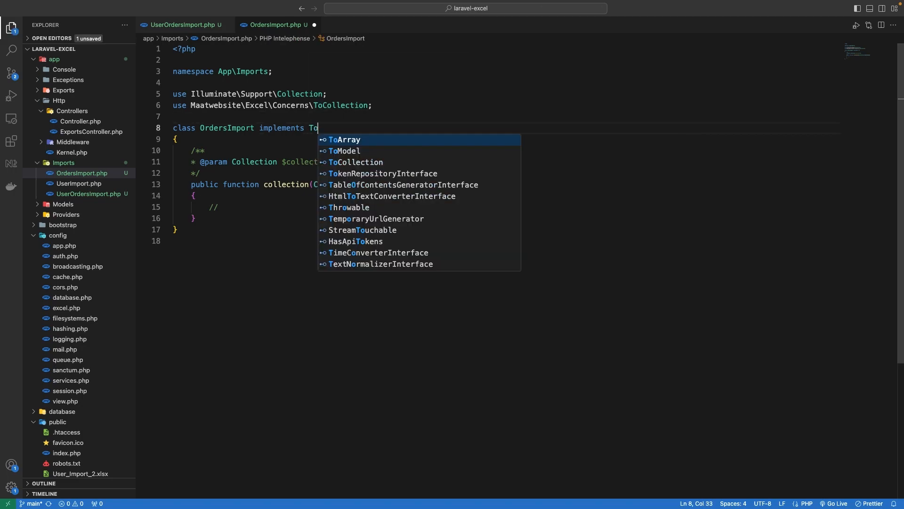
# Make OrdersImport implement ToModel, WithEvents, WithHeadingRow, capturing the sheet title and creating Orders with items.
pyautogui.write('Mo')
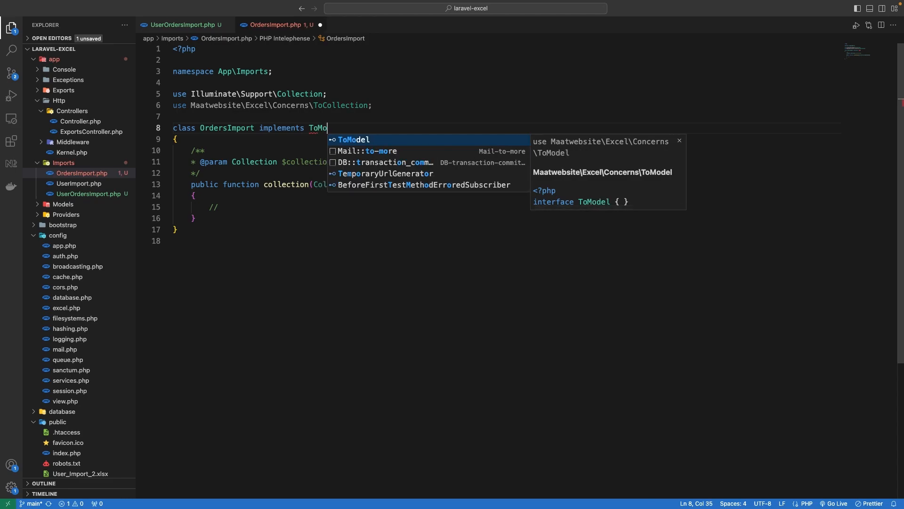
pyautogui.press('Enter')
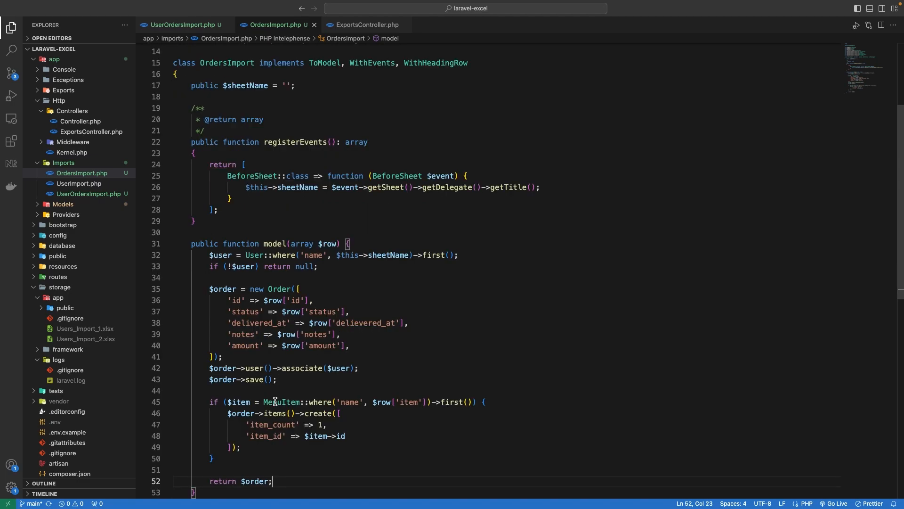
pyautogui.moveTo(529, 288)
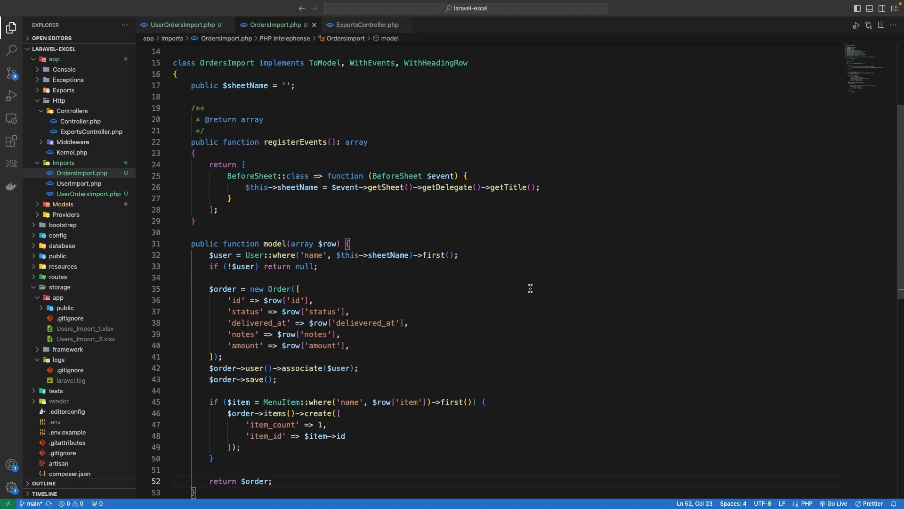
pyautogui.doubleClick(387, 255)
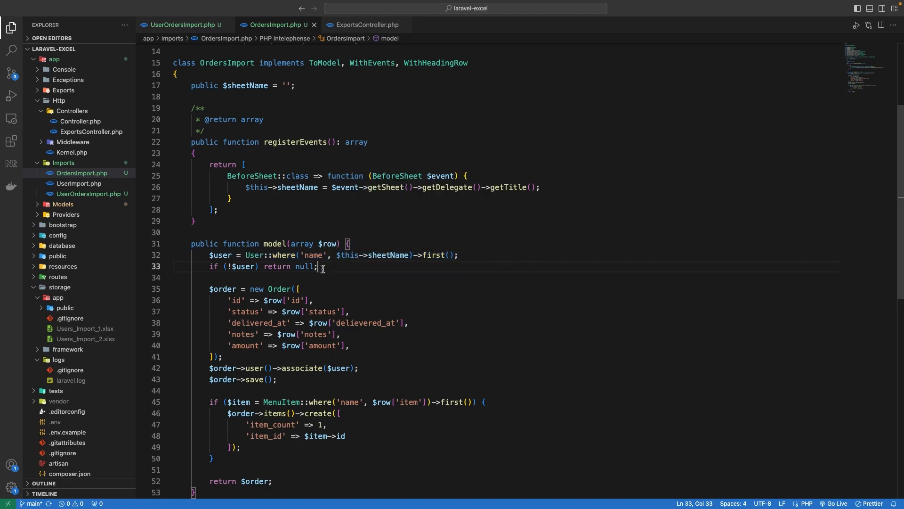
pyautogui.moveTo(320, 266); pyautogui.dragTo(176, 277)
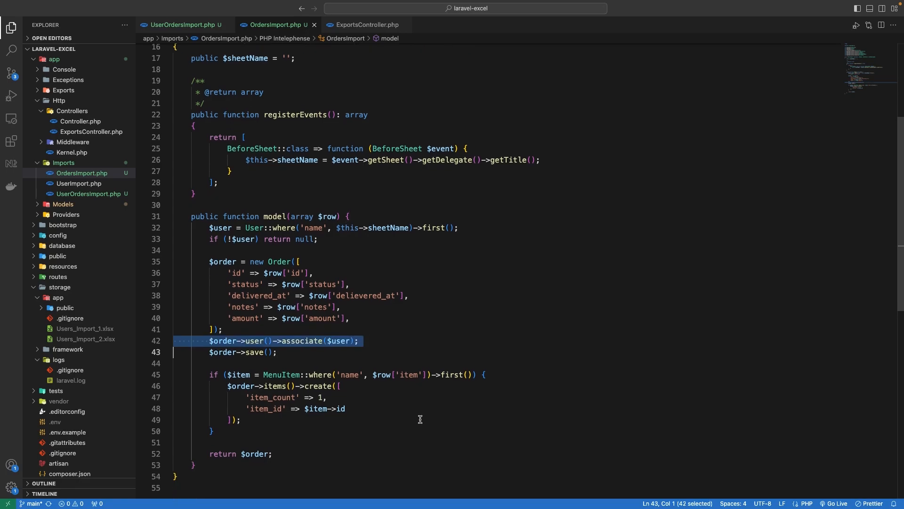
pyautogui.scroll(-3)
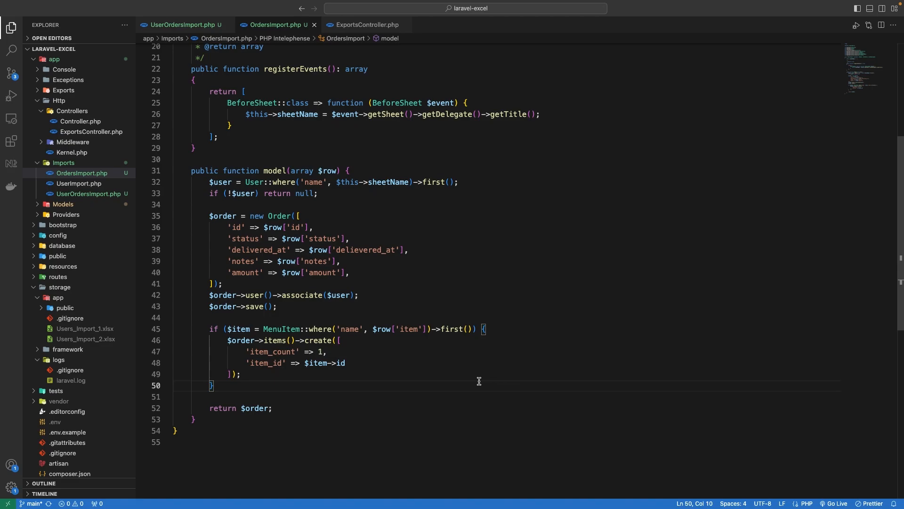
pyautogui.click(365, 24)
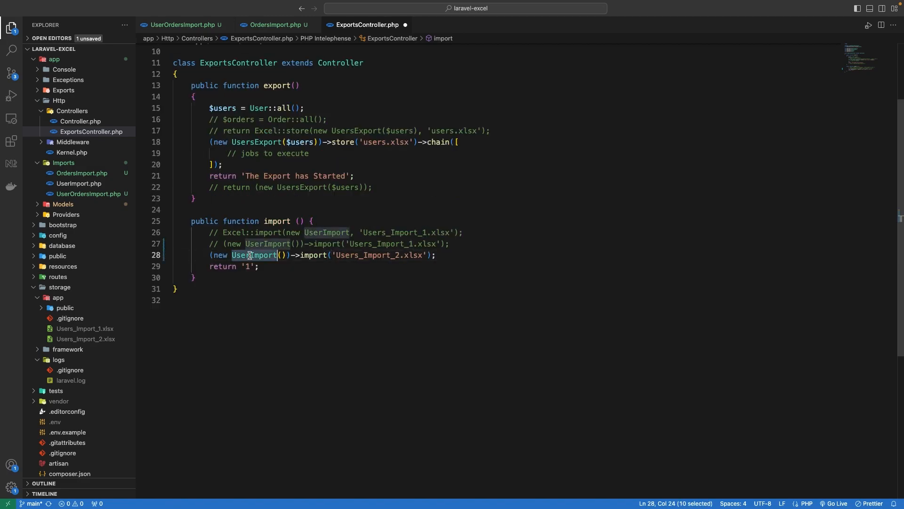
# Have the controller import Users_Import_2.xlsx through OrdersImport and begin a use Importable line in OrdersImport.
pyautogui.write('Or')
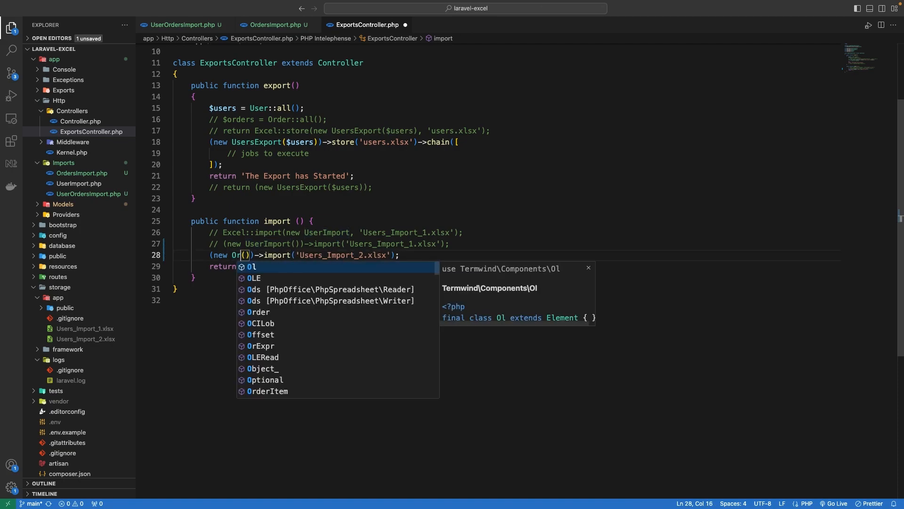
pyautogui.write('der')
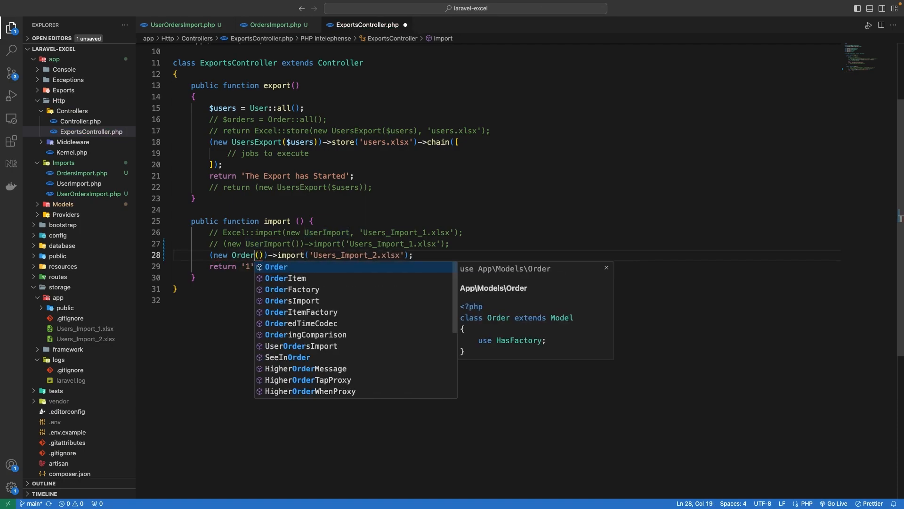
pyautogui.click(291, 301)
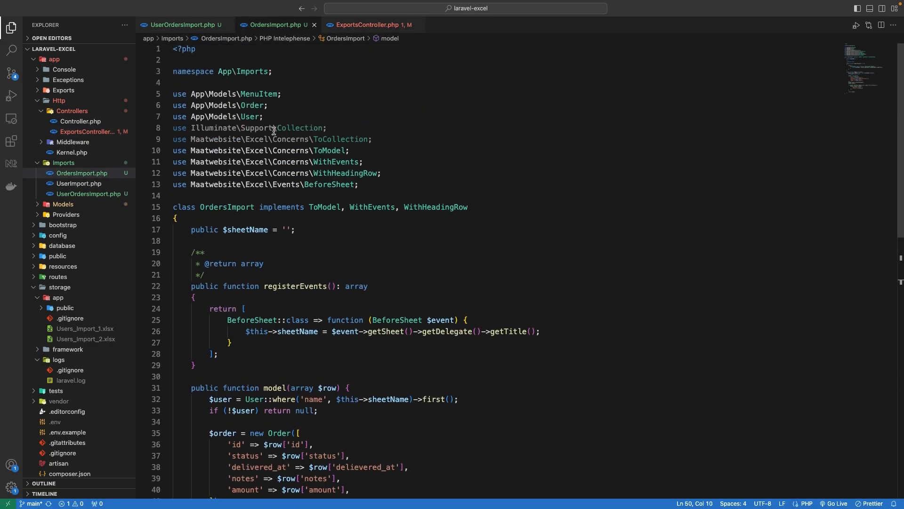
pyautogui.write('use I')
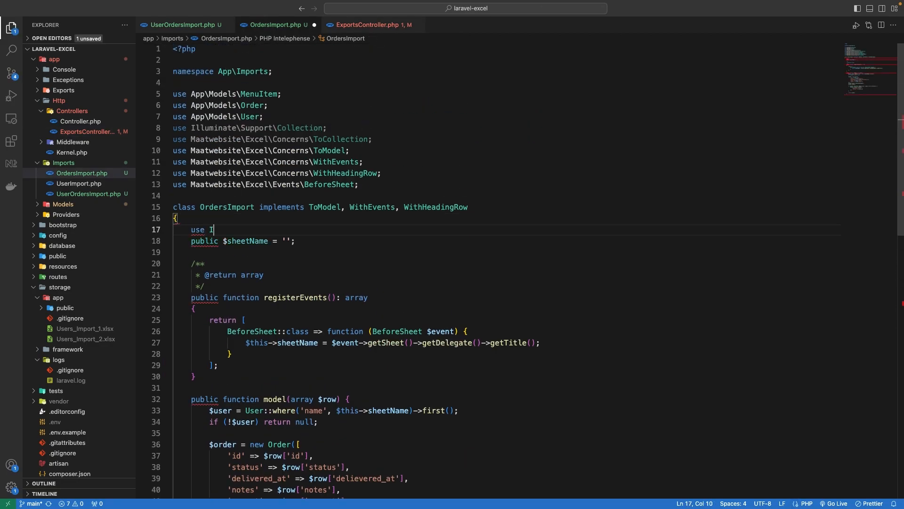
pyautogui.click(370, 25)
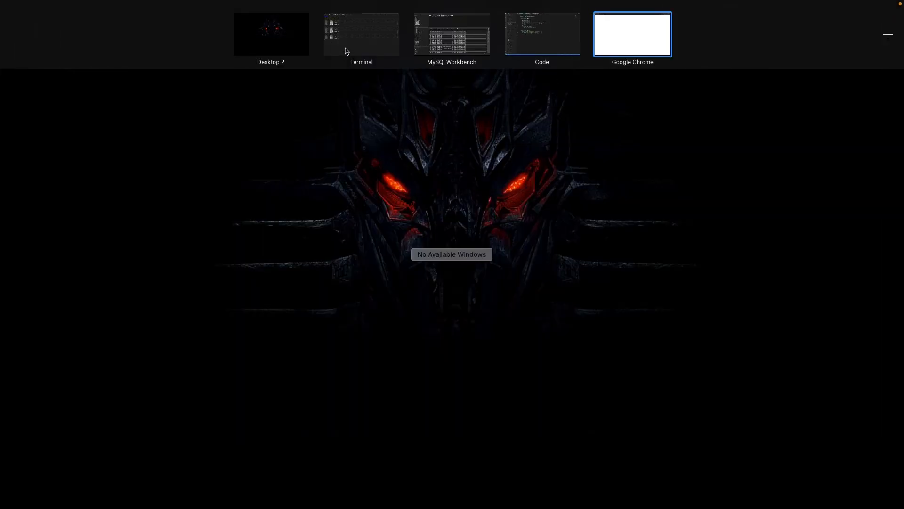
# Check the orders result grid and the order_items results, newest items linked to orders 9328–9334.
pyautogui.click(451, 34)
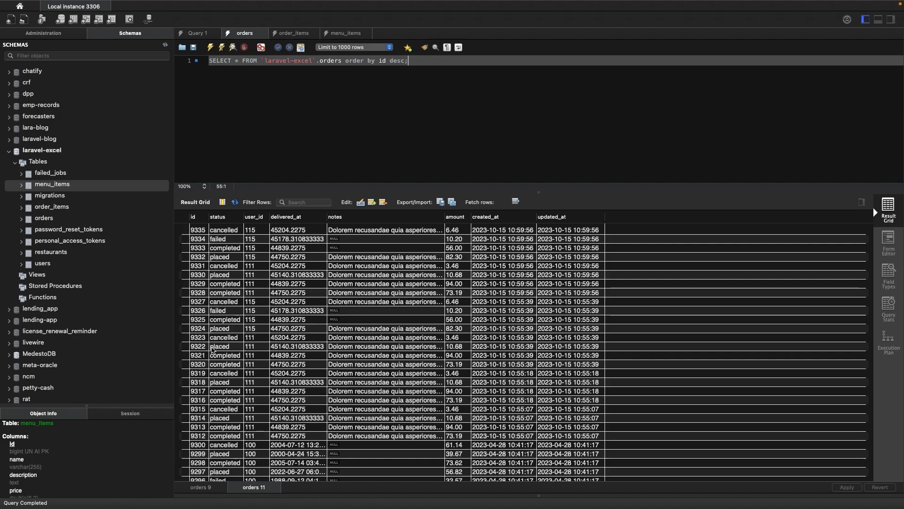
pyautogui.moveTo(414, 442)
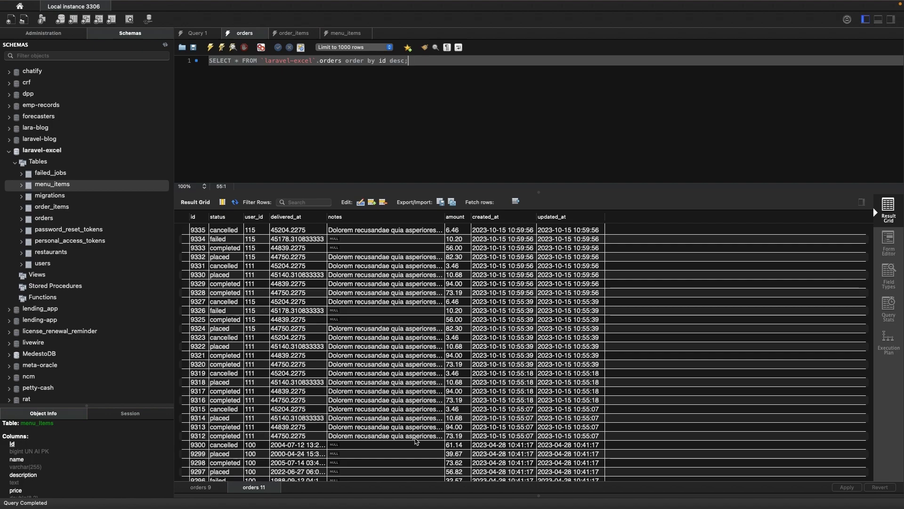
pyautogui.click(567, 417)
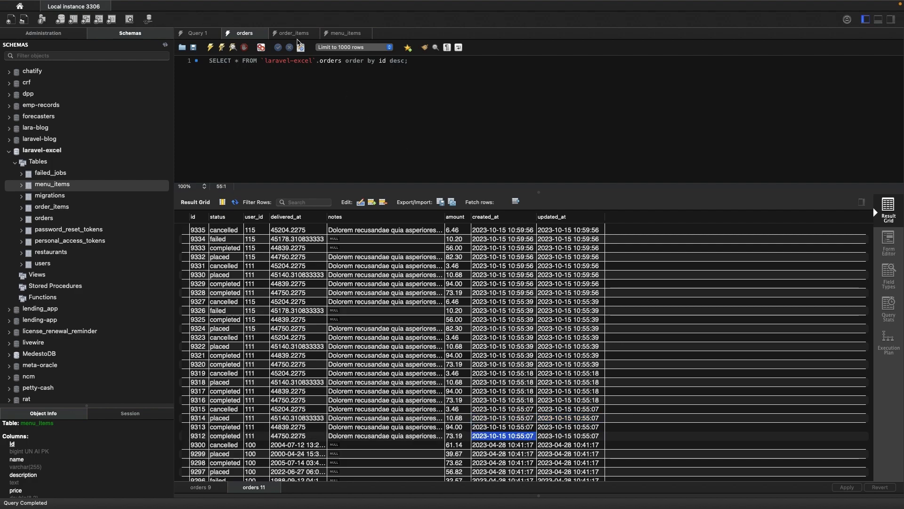
pyautogui.click(291, 33)
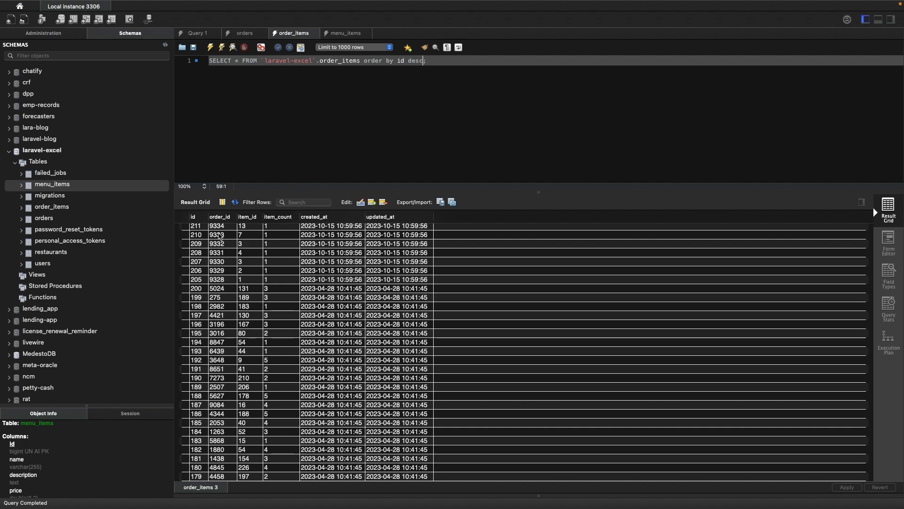
pyautogui.moveTo(196, 225); pyautogui.dragTo(196, 290)
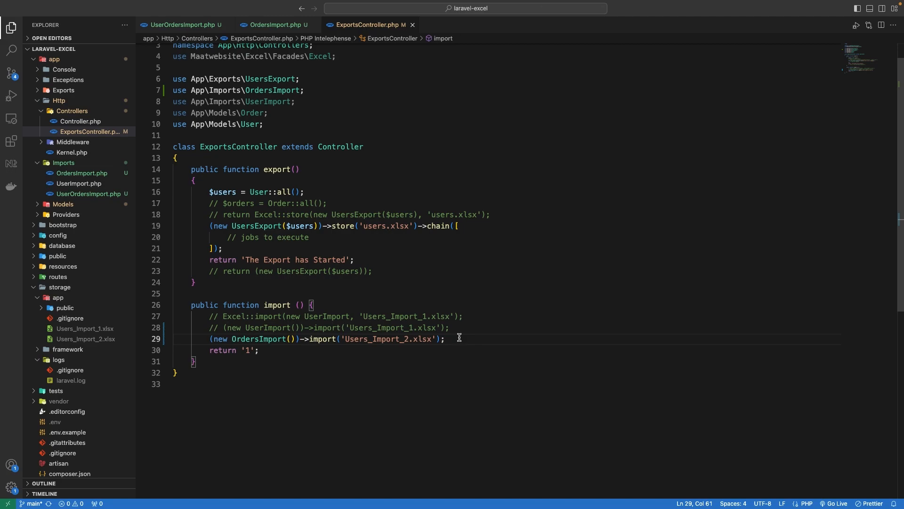
# Review ExportsController's import() method, then return to UserOrdersImport's sheets() array.
pyautogui.click(444, 338)
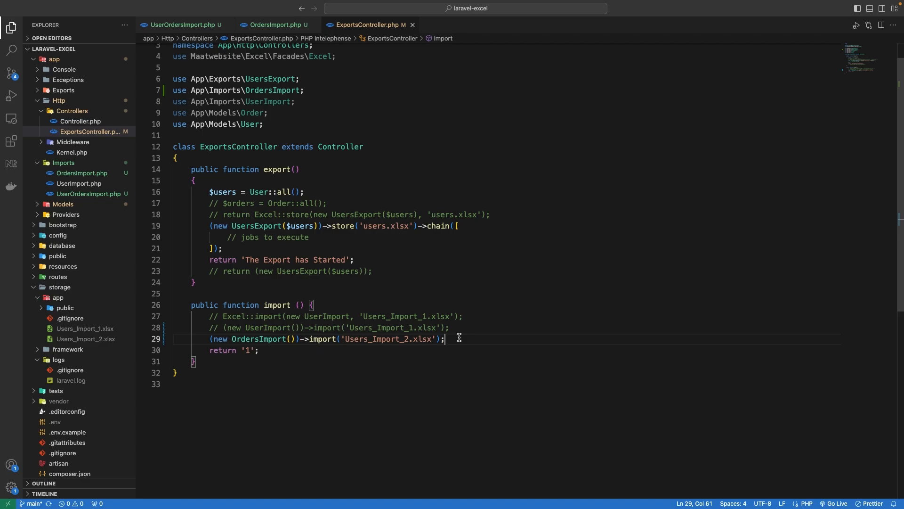
pyautogui.click(182, 24)
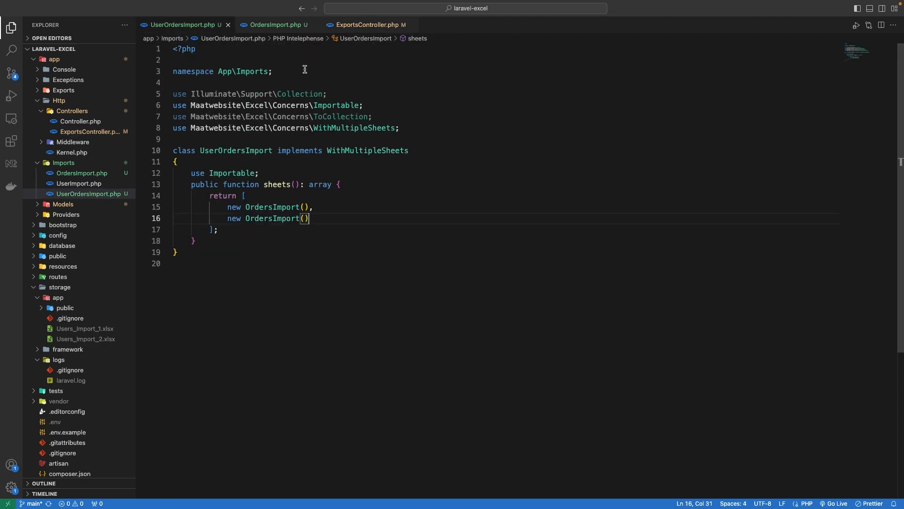
# Add WithBatchInserts to OrdersImport with a batchSize() method returning 50.
pyautogui.click(275, 25)
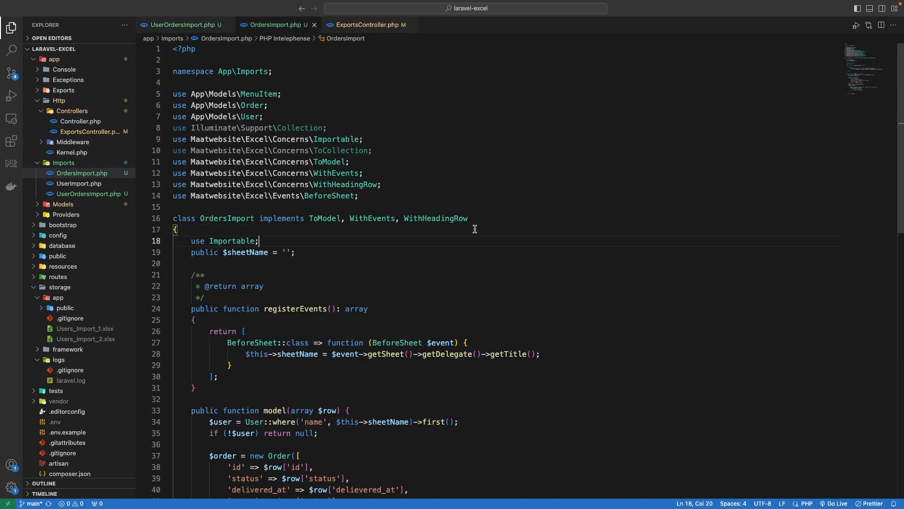
pyautogui.scroll(-3)
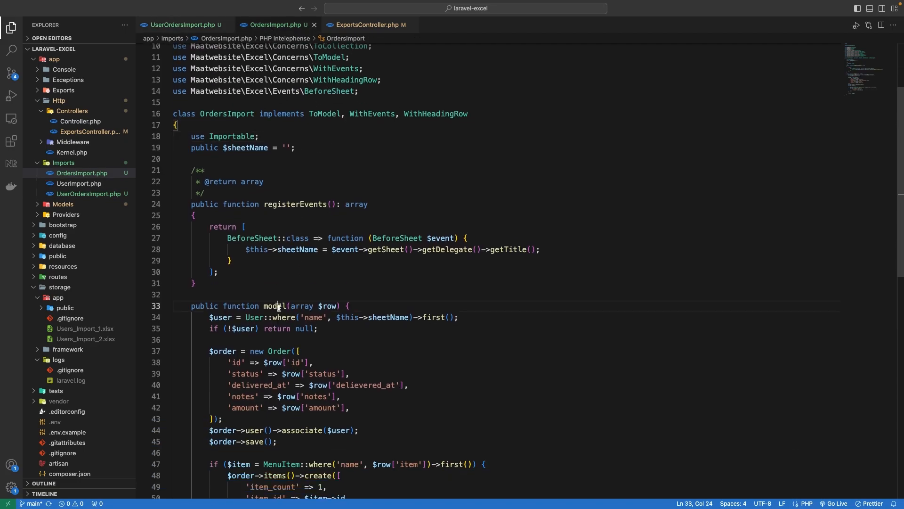
pyautogui.doubleClick(268, 305)
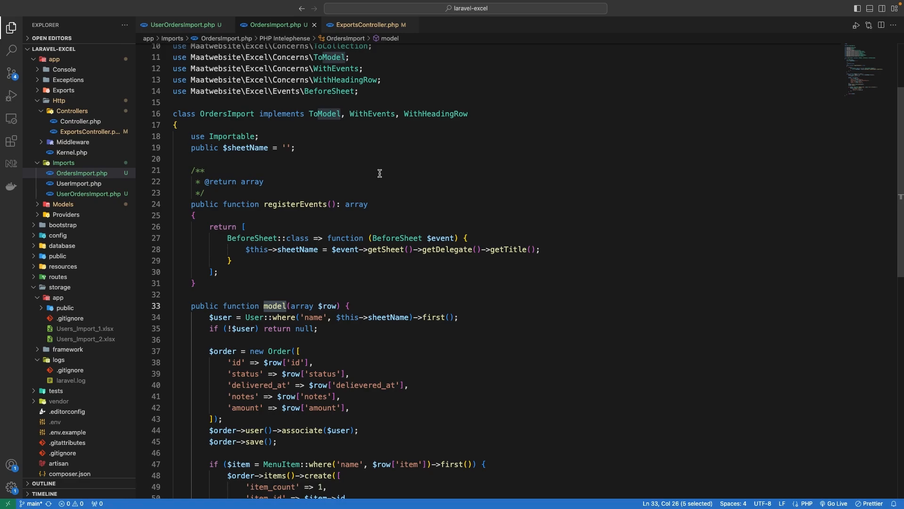
pyautogui.moveTo(375, 359)
pyautogui.write(',')
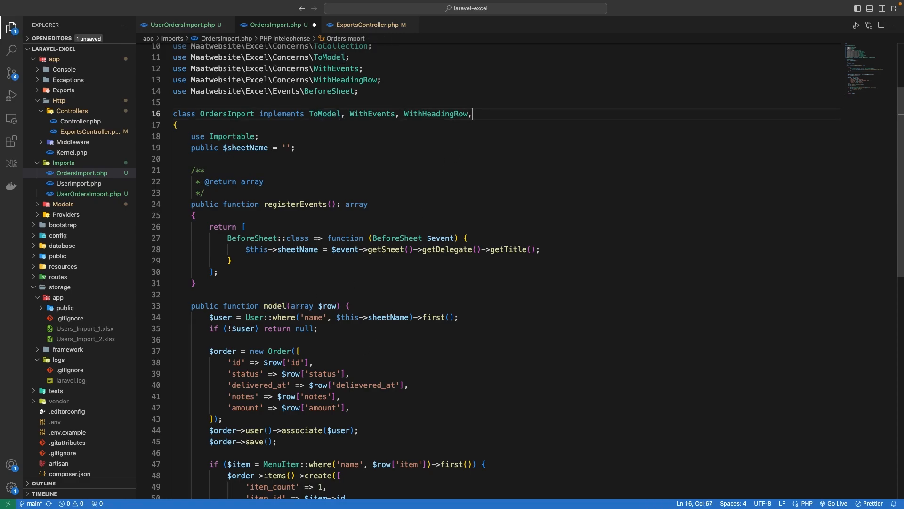
pyautogui.write('Withbat')
pyautogui.write('public function batchSize(): int {')
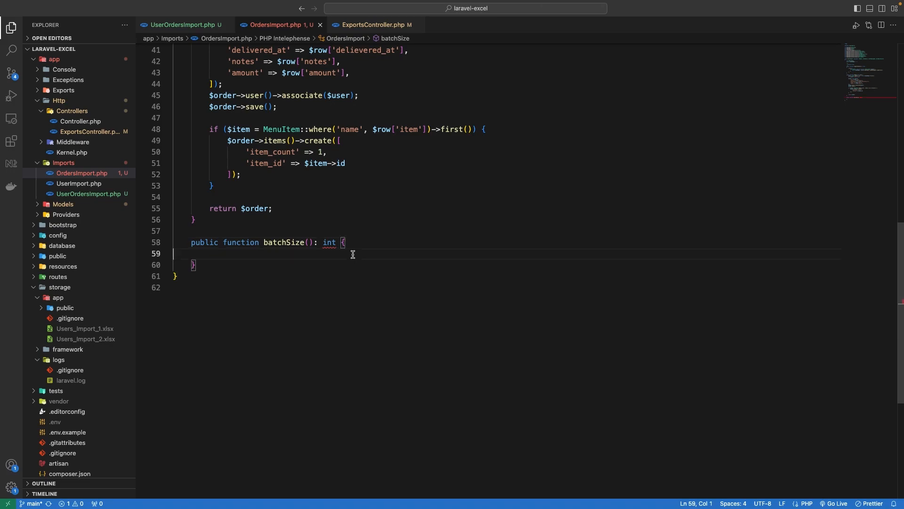
pyautogui.write('return')
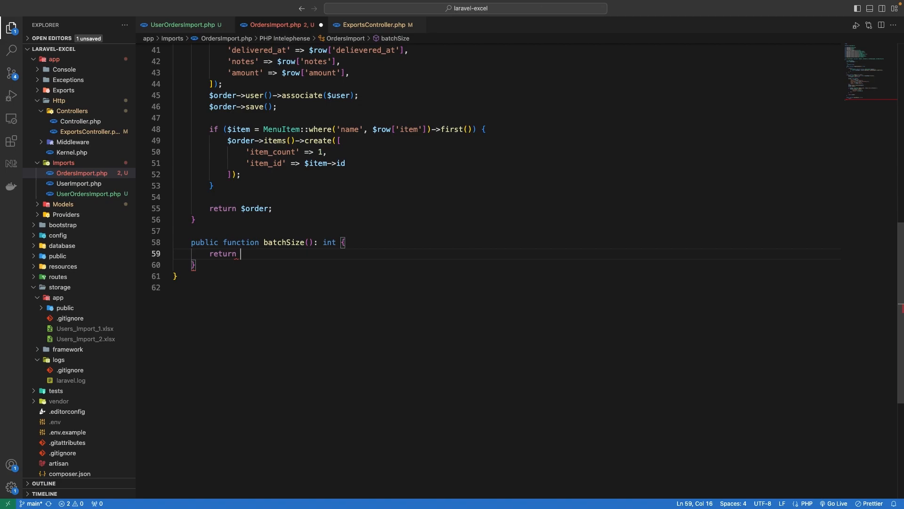
pyautogui.write('5000')
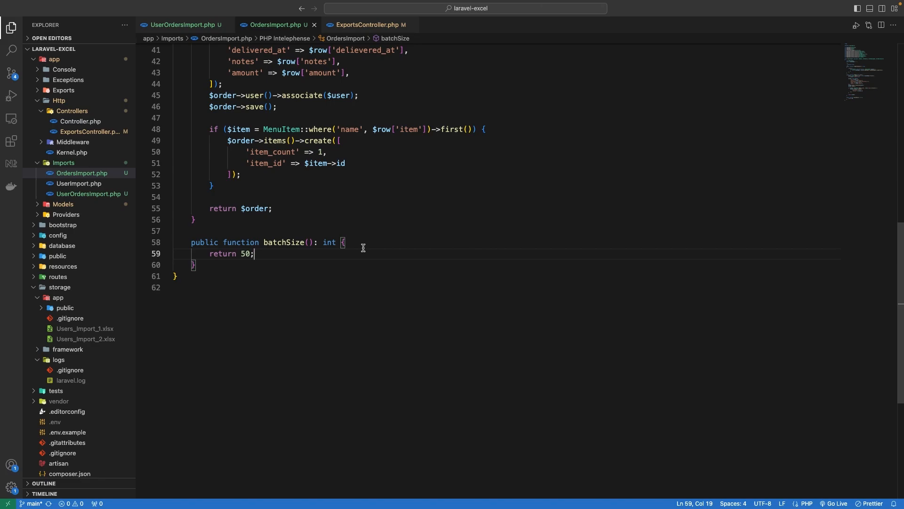
# Append a further chunk-reading concern to OrdersImport's implements list.
pyautogui.scroll(3)
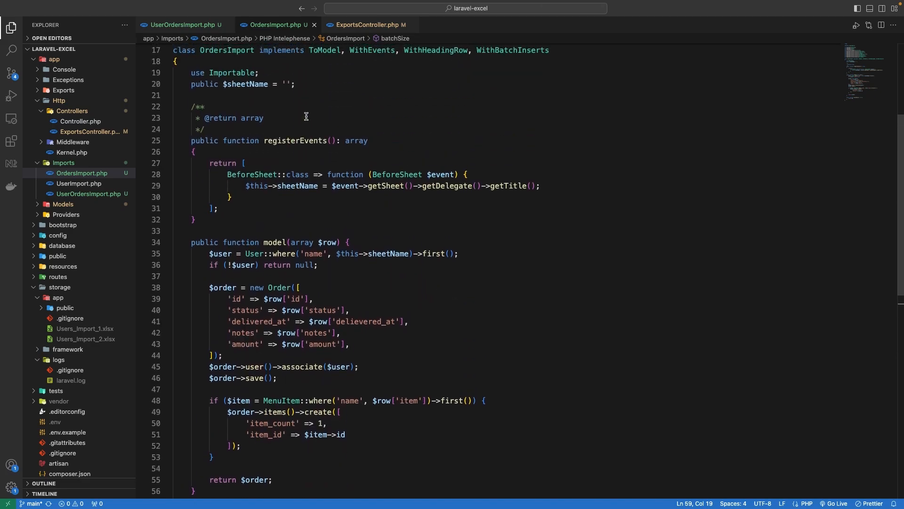
pyautogui.doubleClick(324, 117)
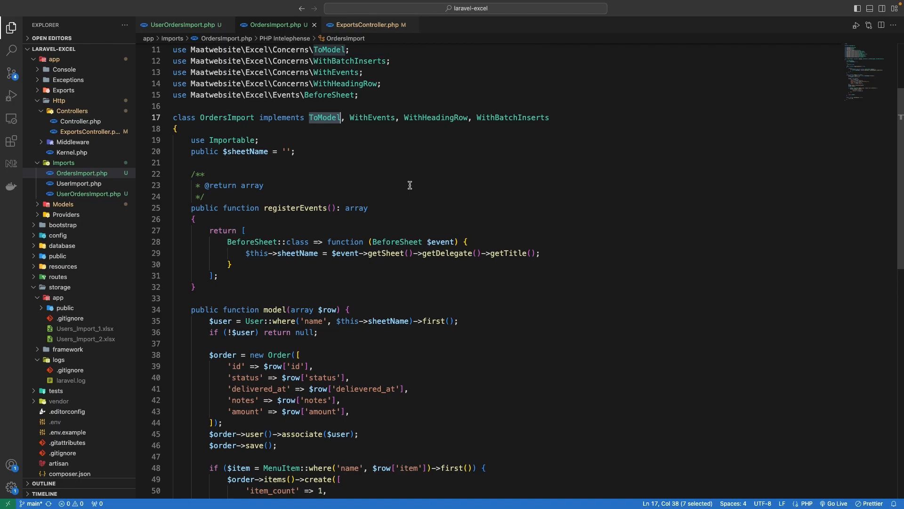
pyautogui.scroll(-3)
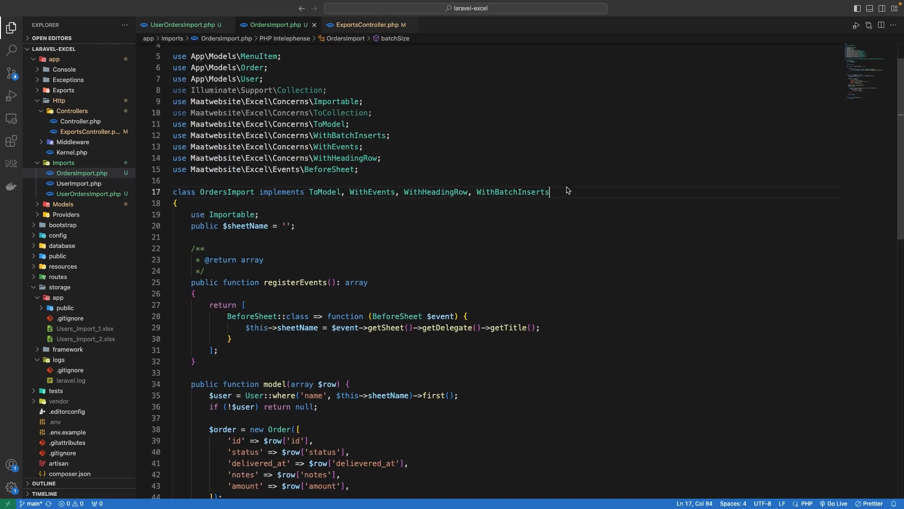
pyautogui.write(', With')
pyautogui.write('return 1000;')
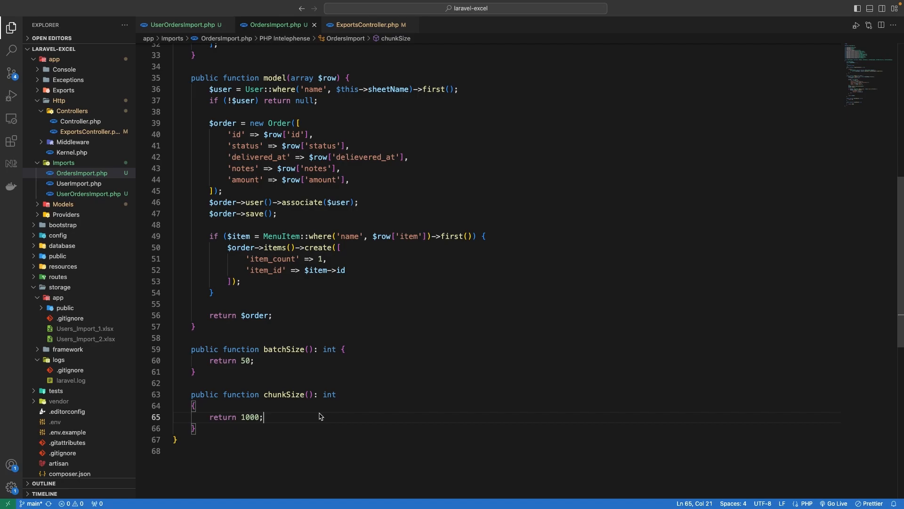
# Return to ExportsController and review its import method running OrdersImport on Users_Import_2.xlsx.
pyautogui.click(367, 24)
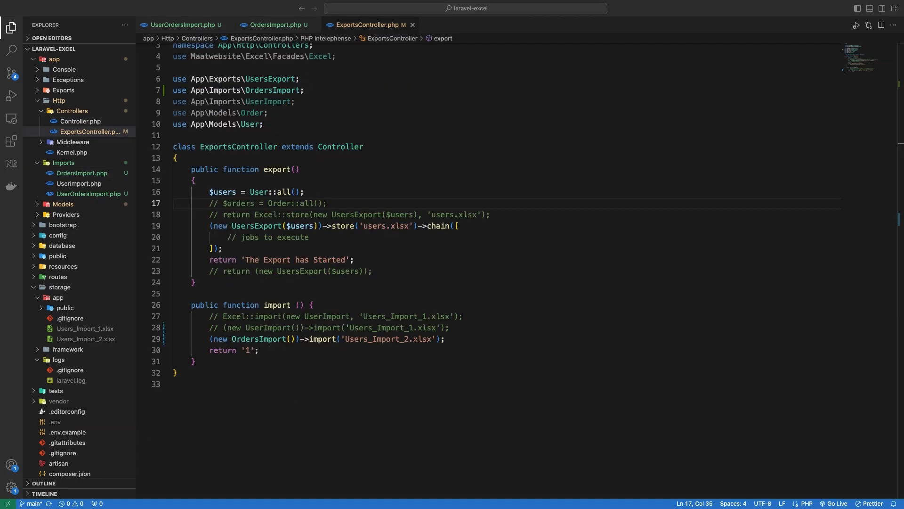
pyautogui.click(444, 338)
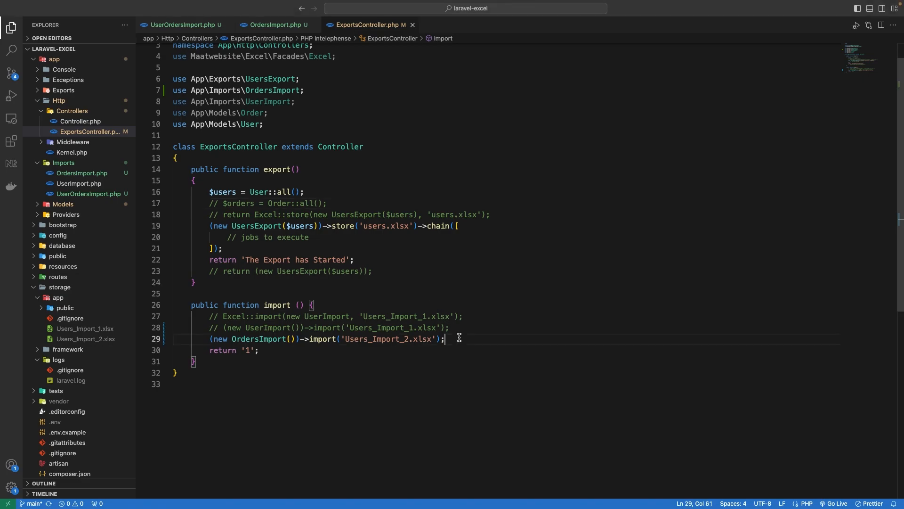